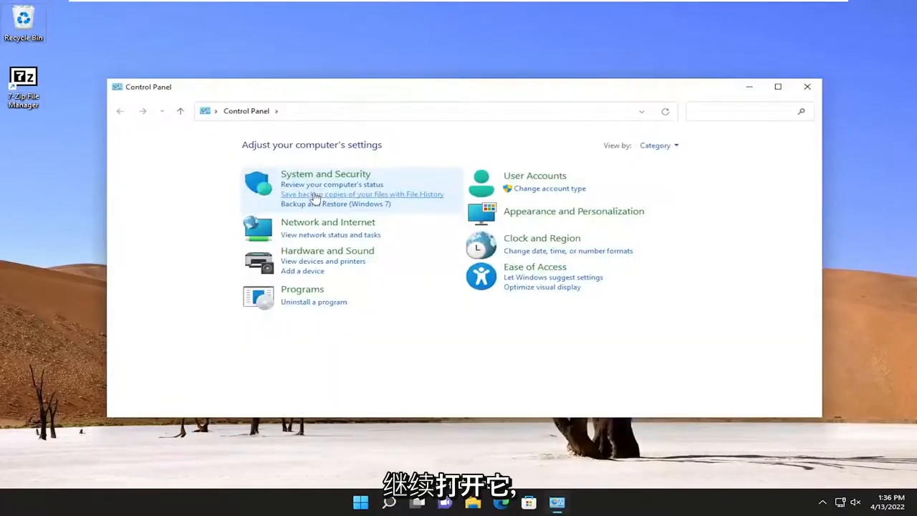
Step: Switch the Control Panel view from Category to Large icons
left_click(657, 145)
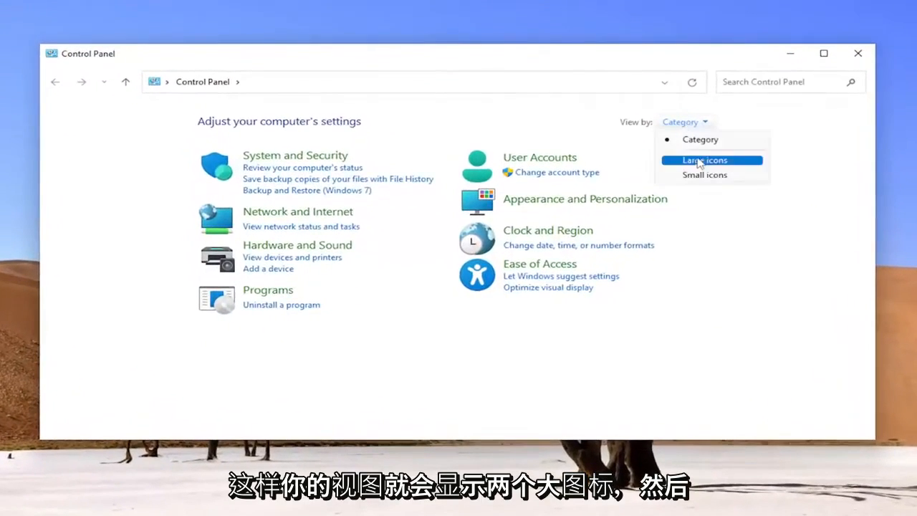
left_click(704, 160)
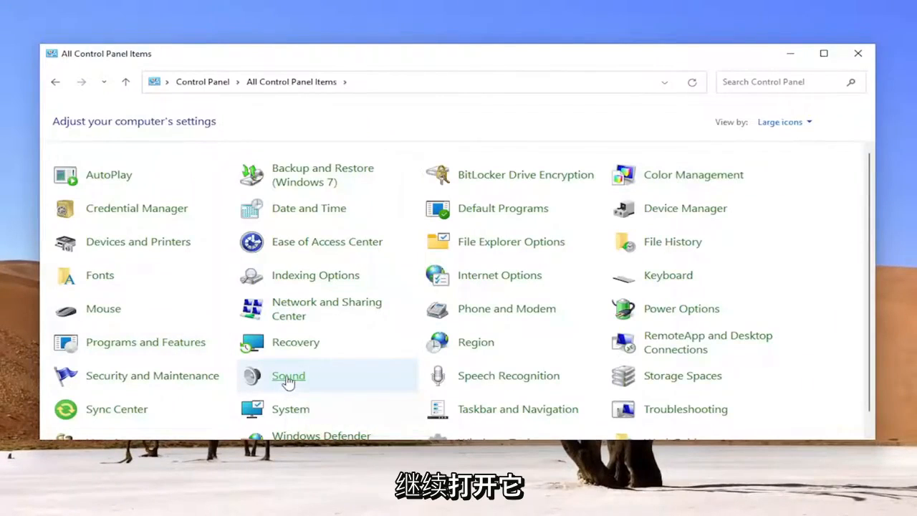
Step: In the Sound settings' Playback list, enable Show Disconnected Devices
double_click(288, 375)
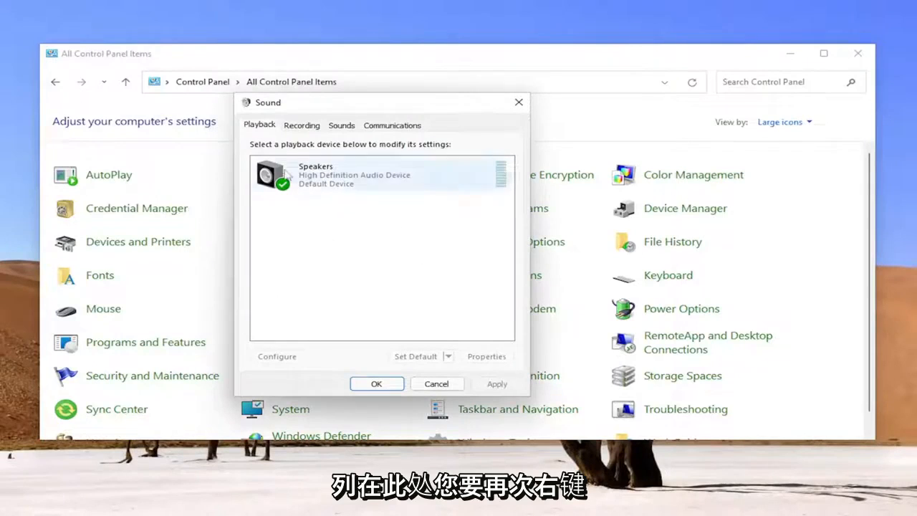
right_click(322, 175)
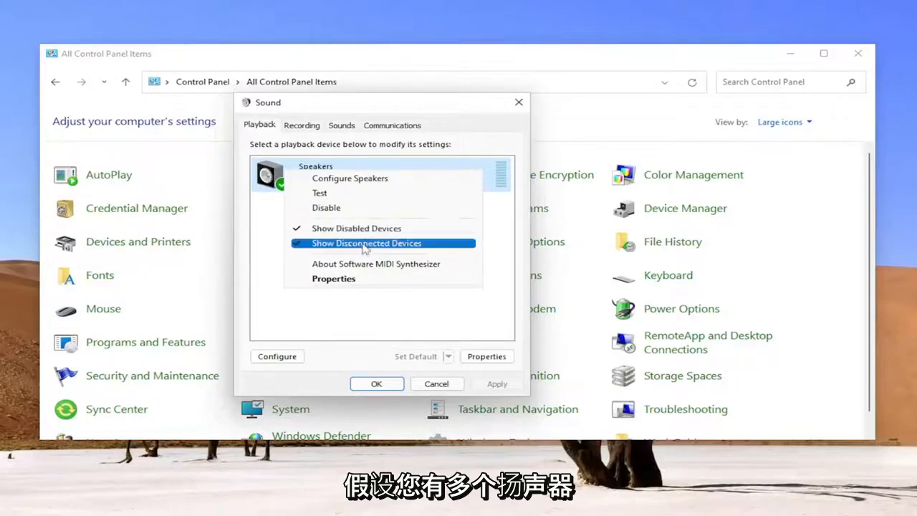
left_click(367, 243)
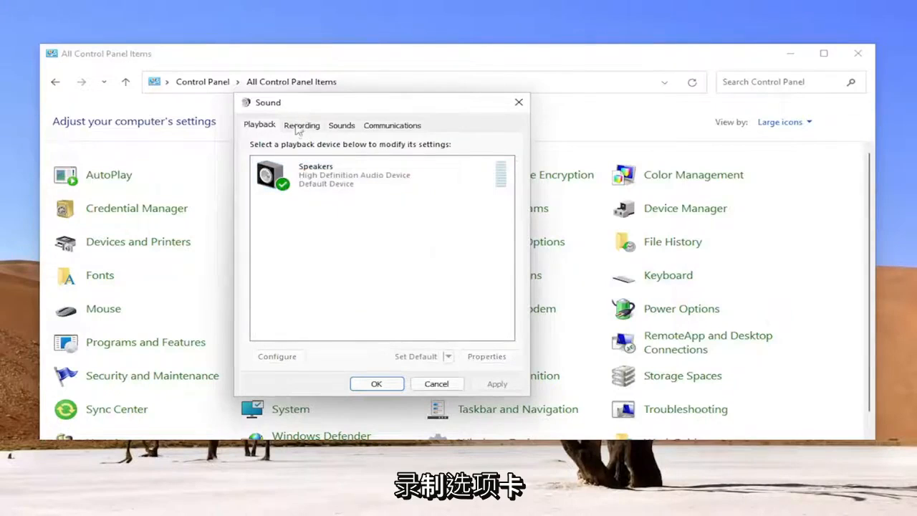
Step: From the Recording list, bring up the Microphone device's Properties
left_click(301, 125)
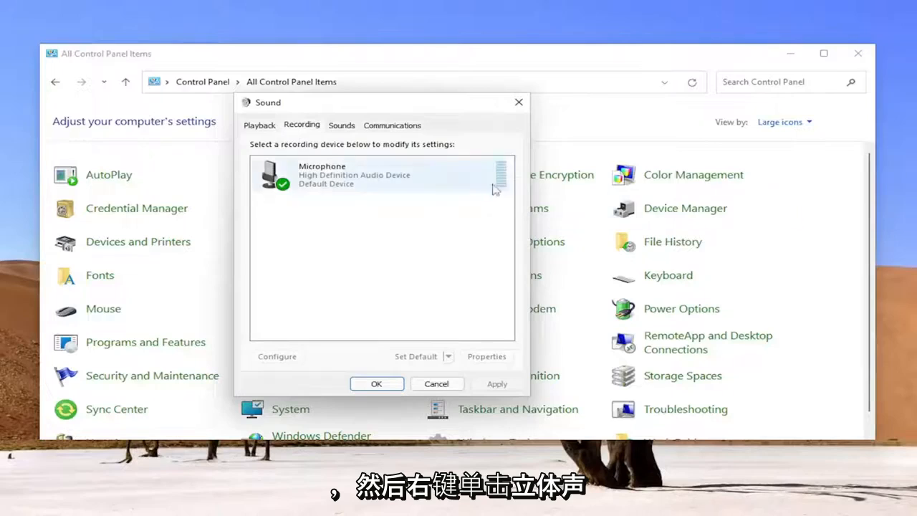
mouse_move(333, 228)
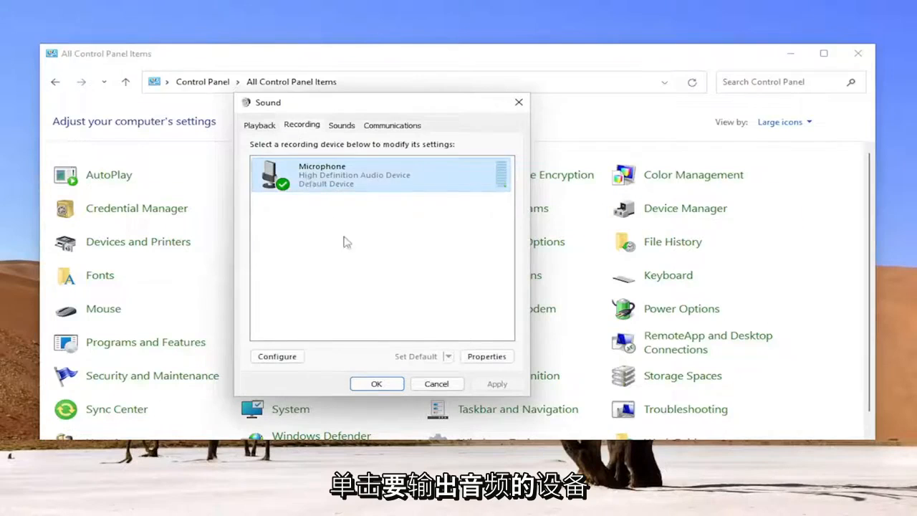
right_click(344, 175)
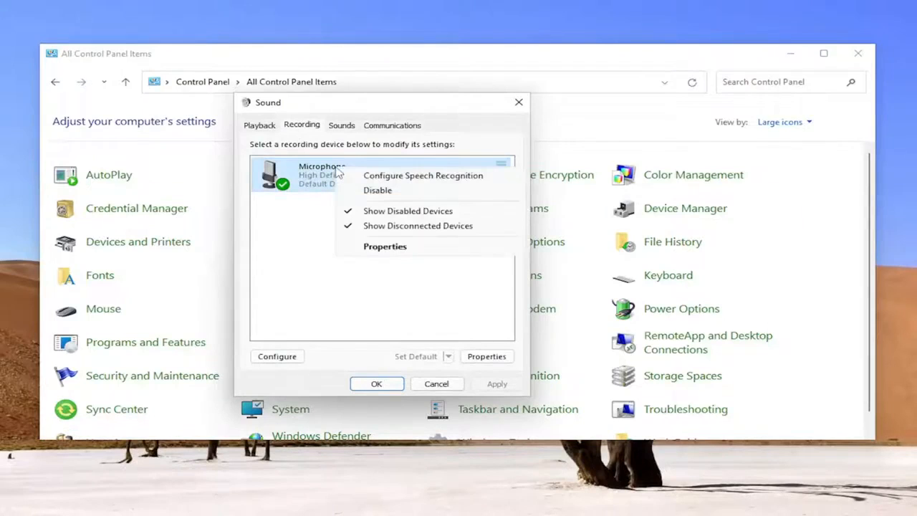
left_click(384, 246)
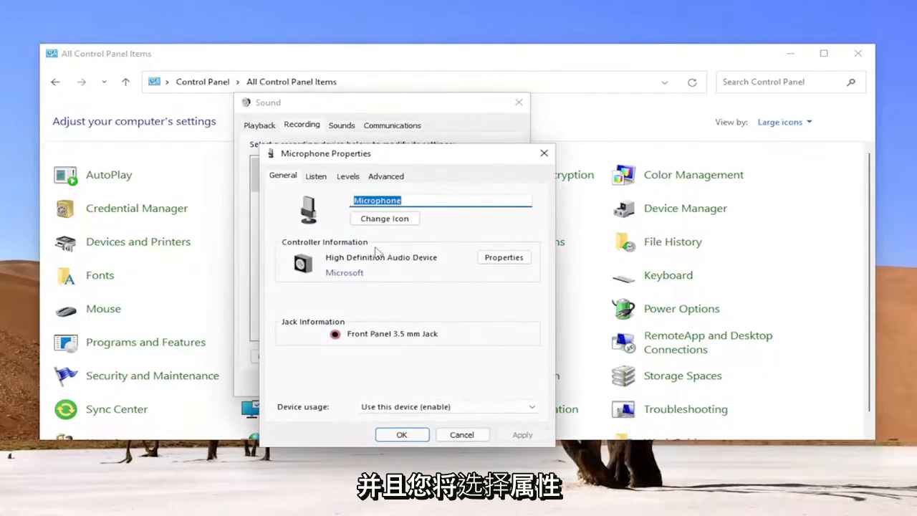
Step: Set Listen playback to Speakers (High Definition Audio Device) and close Control Panel
left_click(316, 175)
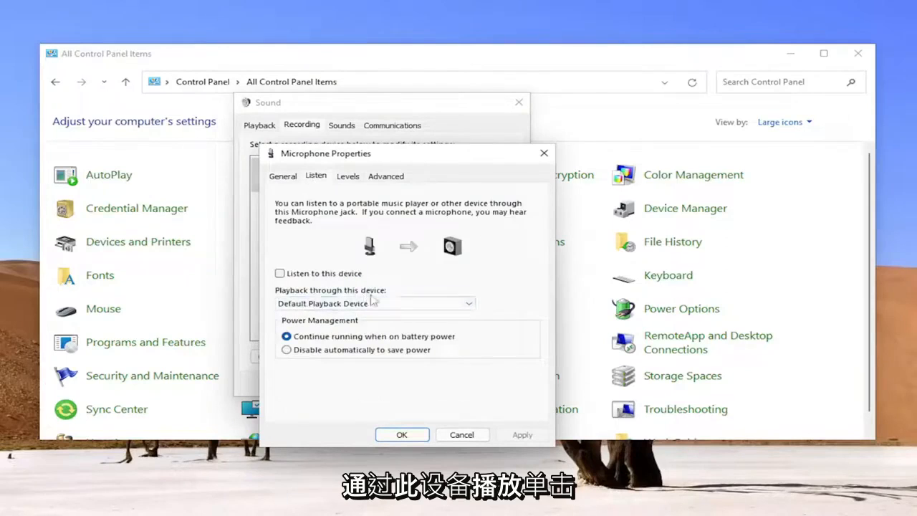
left_click(467, 304)
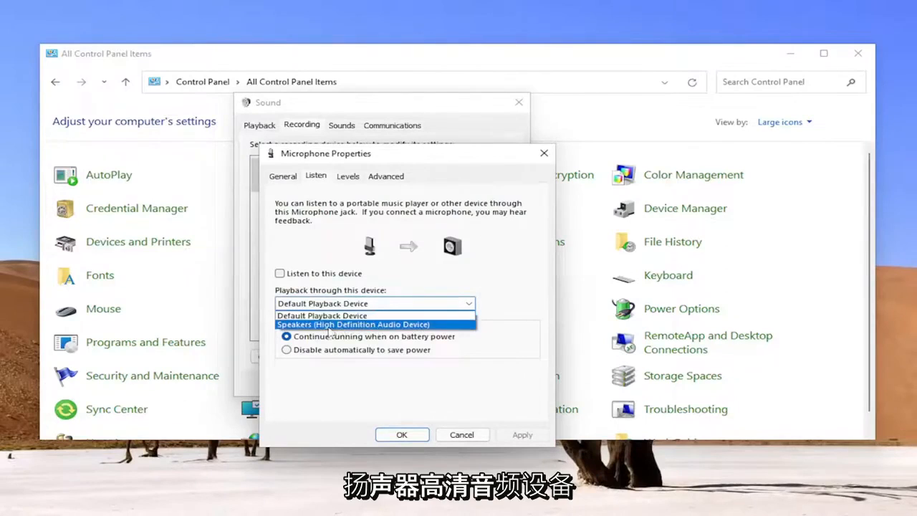
left_click(352, 324)
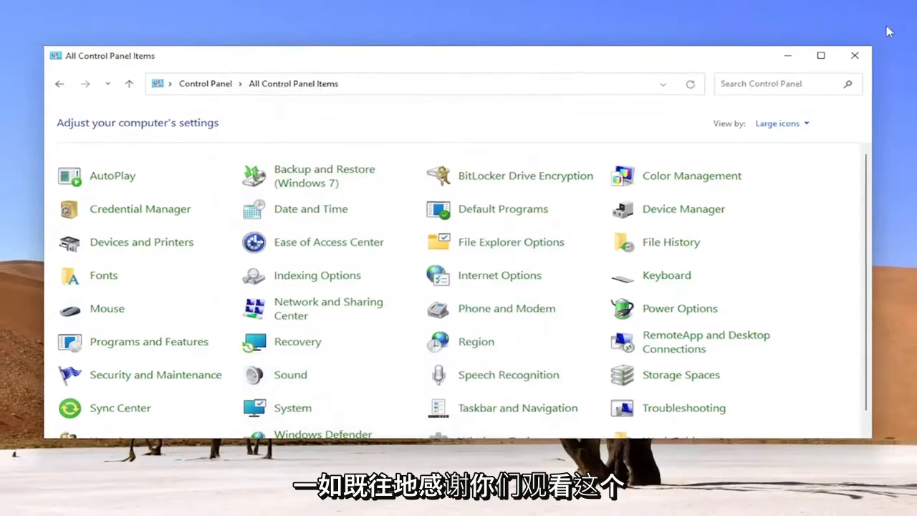
left_click(854, 54)
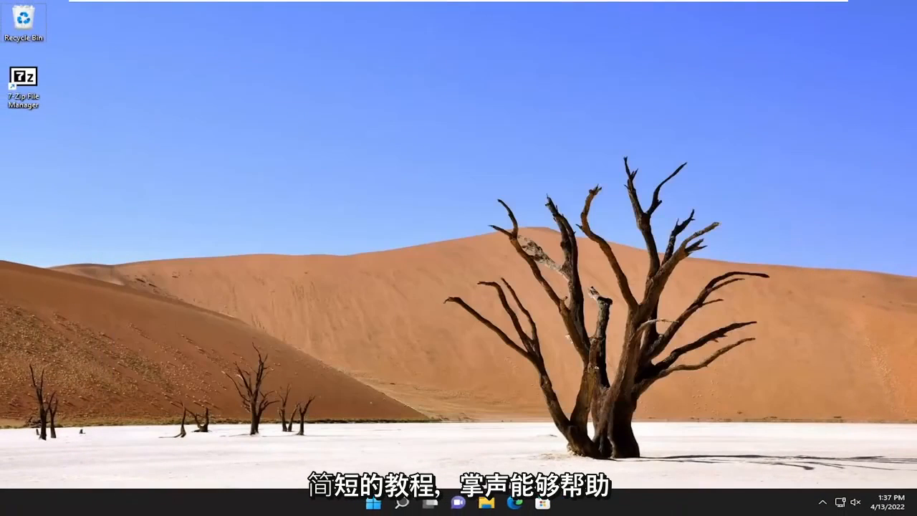